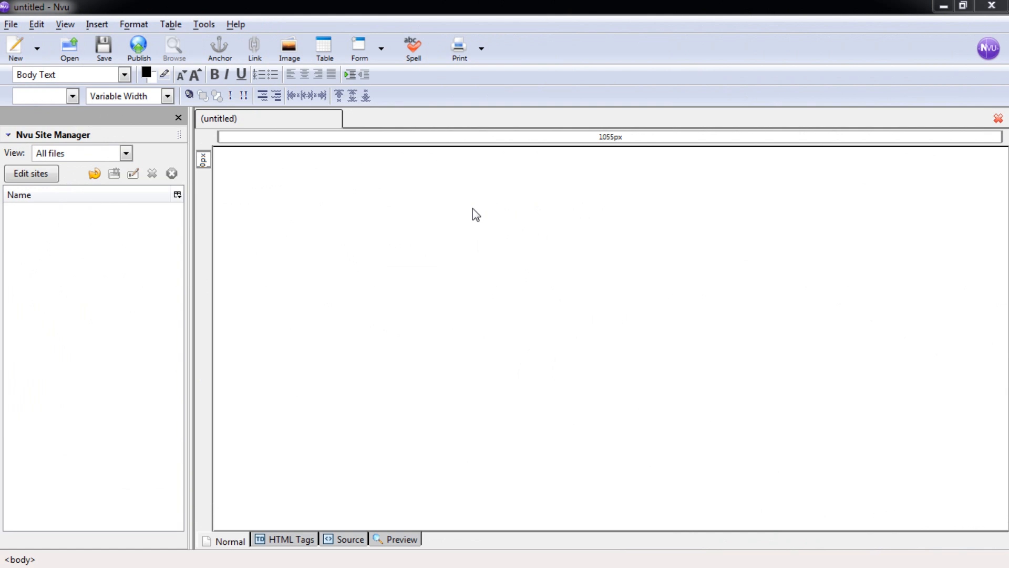
mouse_move(312, 203)
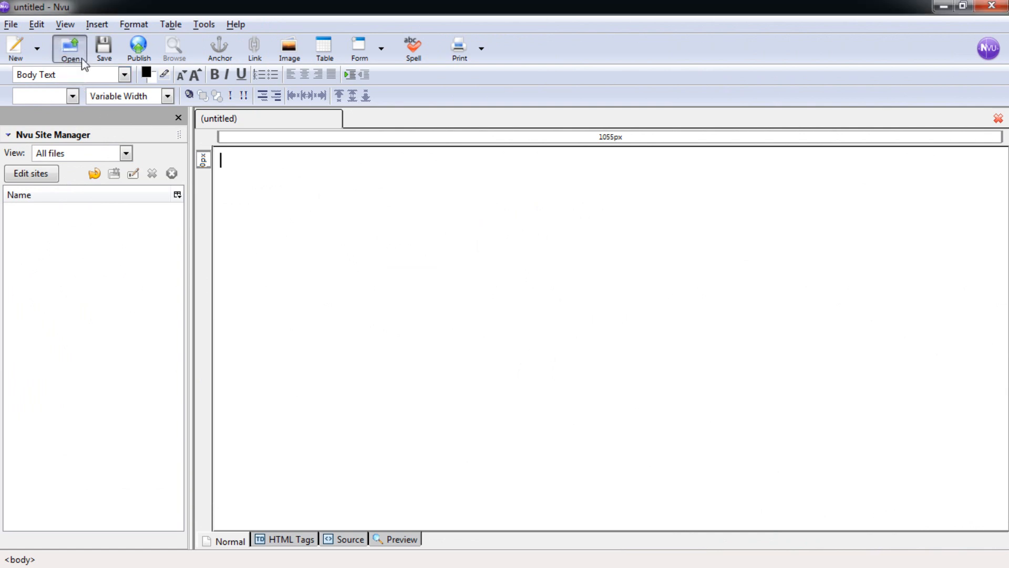
Load Template.html so the COMM 201 portfolio page opens for editing
left_click(70, 44)
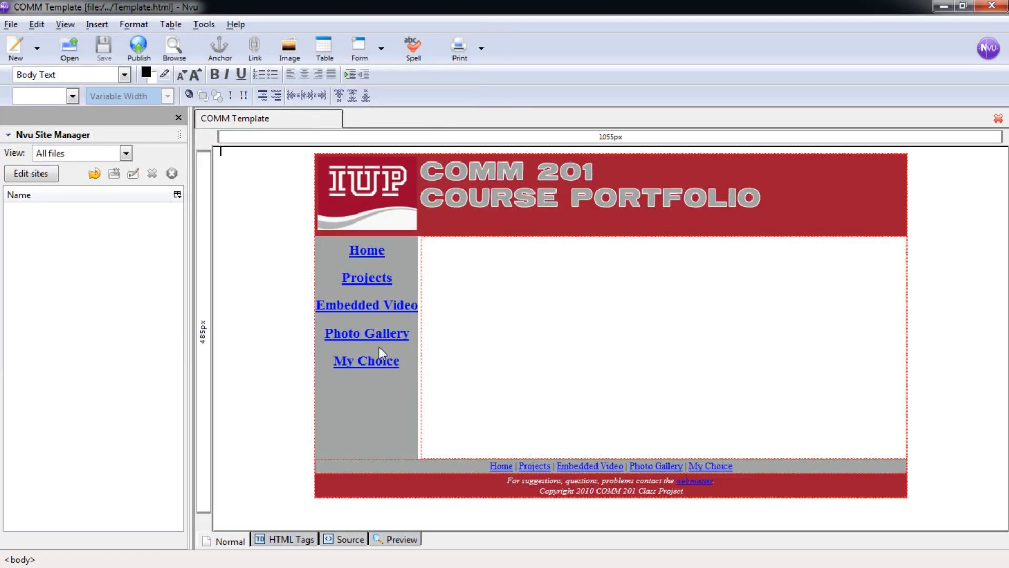
mouse_move(619, 329)
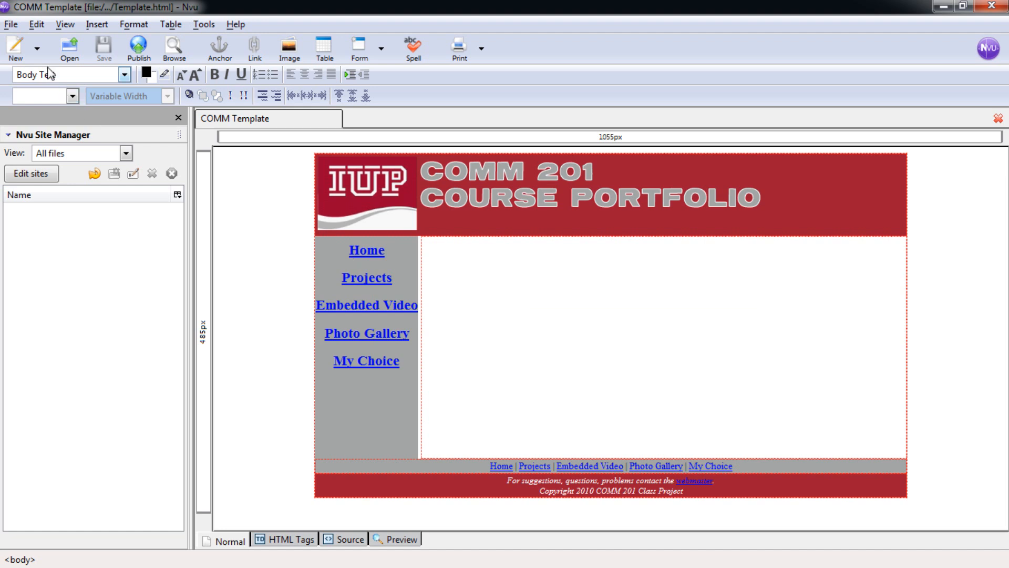
Preview the template page in the web browser via File > Browse Page
left_click(17, 23)
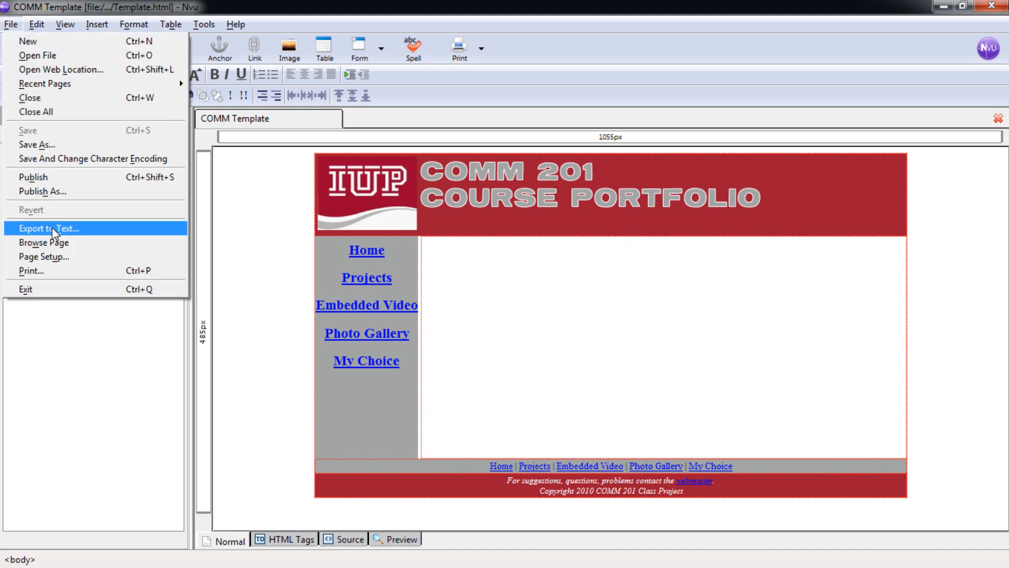
mouse_move(53, 246)
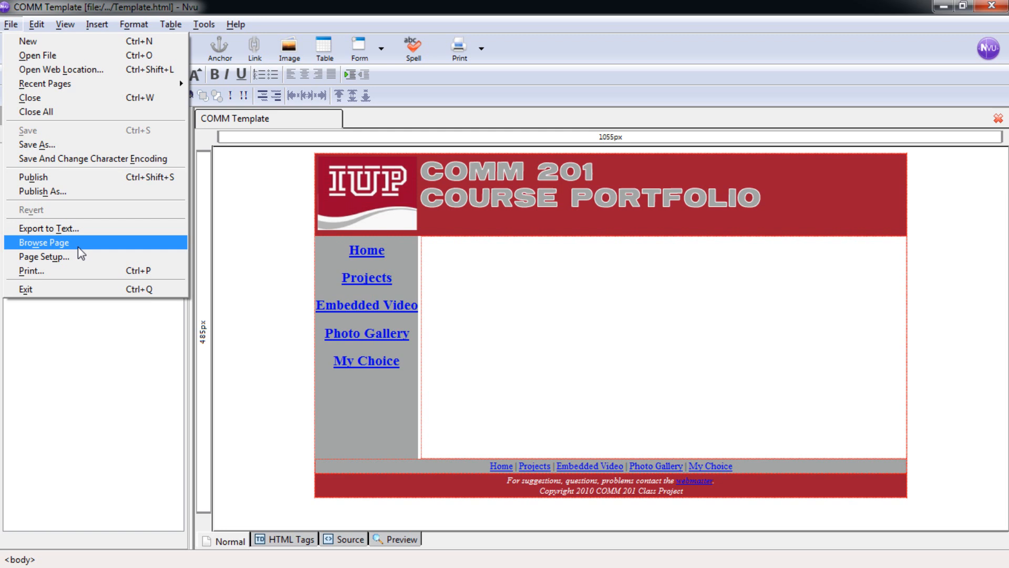
left_click(44, 242)
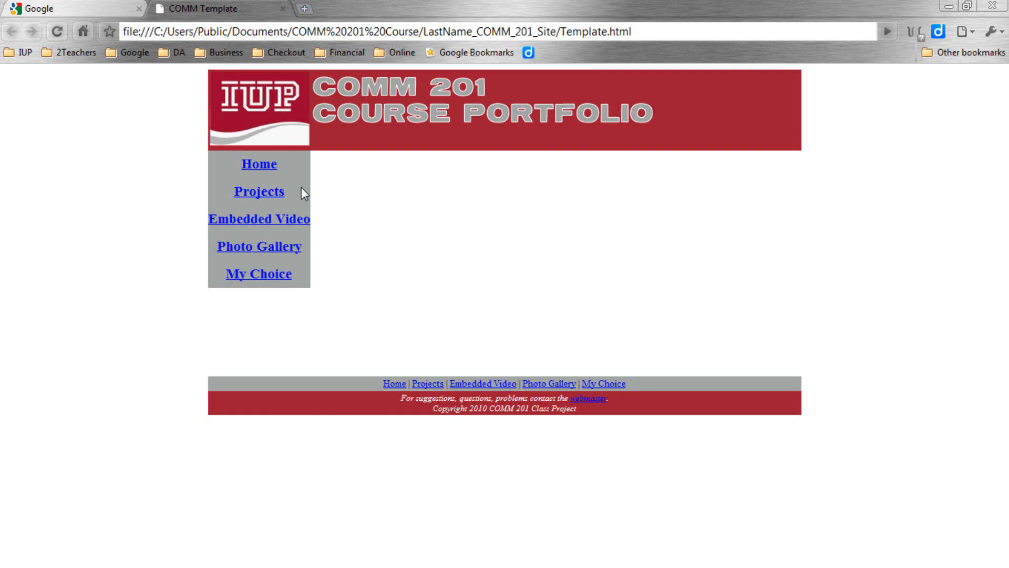
mouse_move(269, 307)
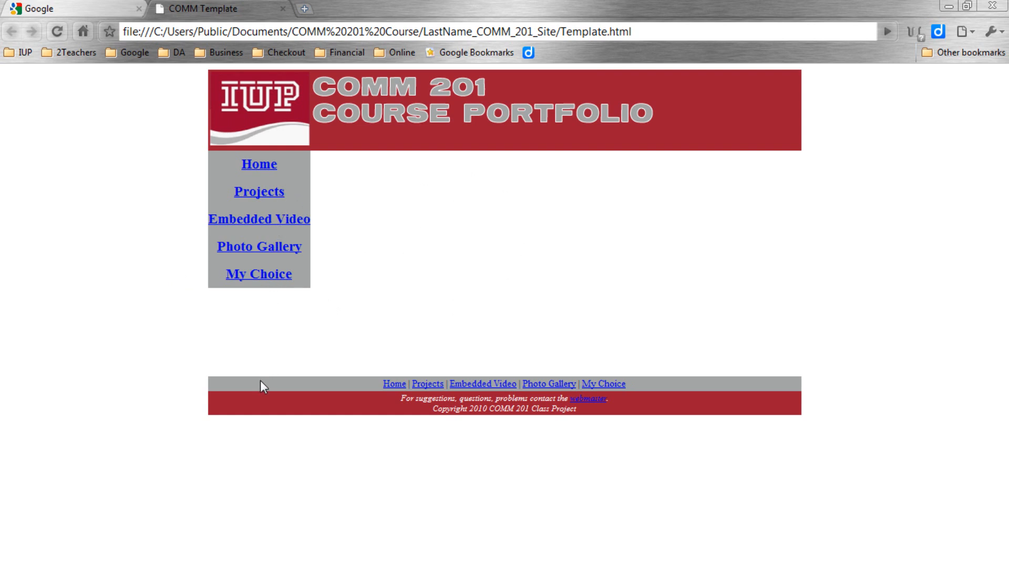
mouse_move(290, 330)
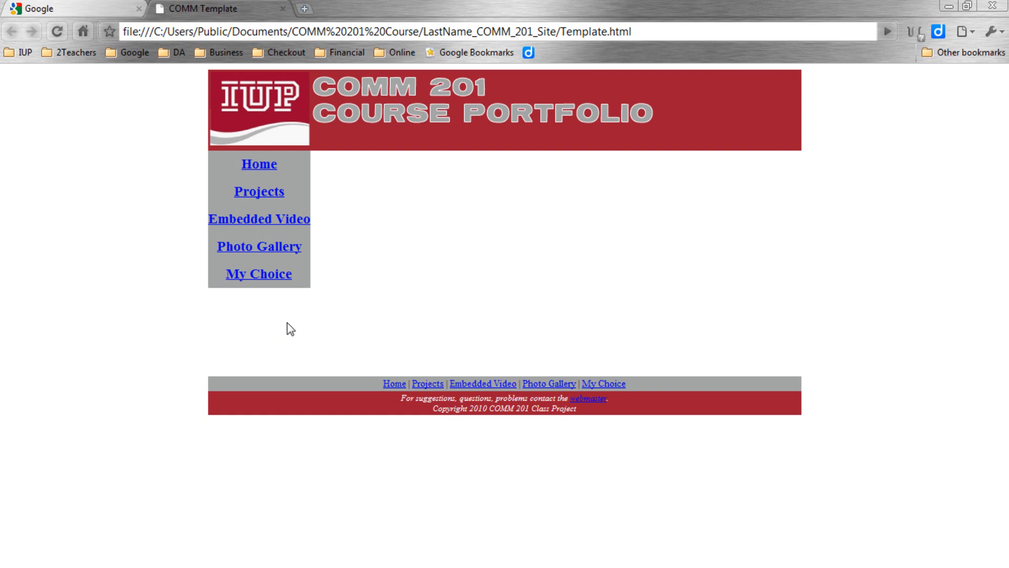
mouse_move(787, 186)
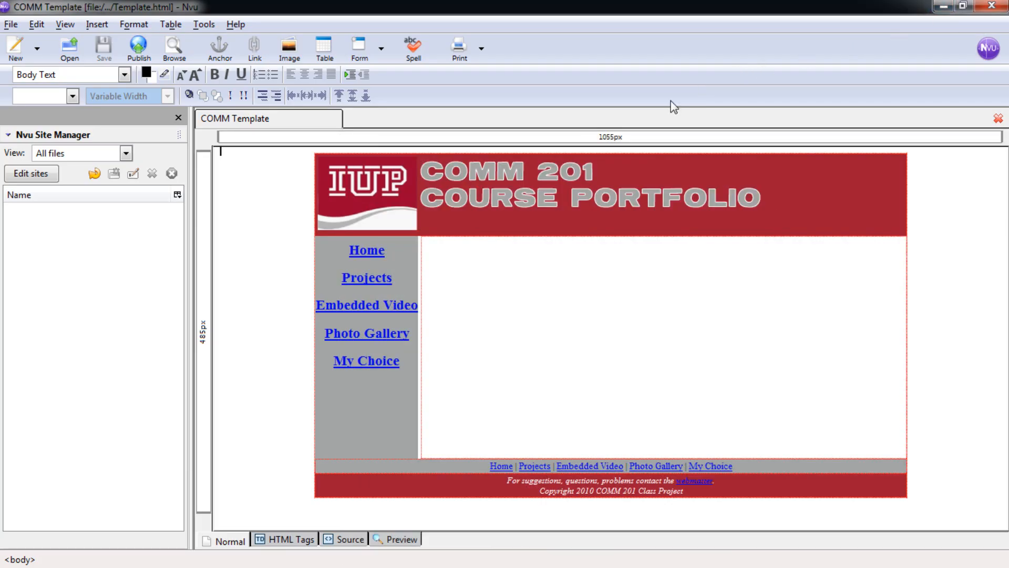
mouse_move(574, 309)
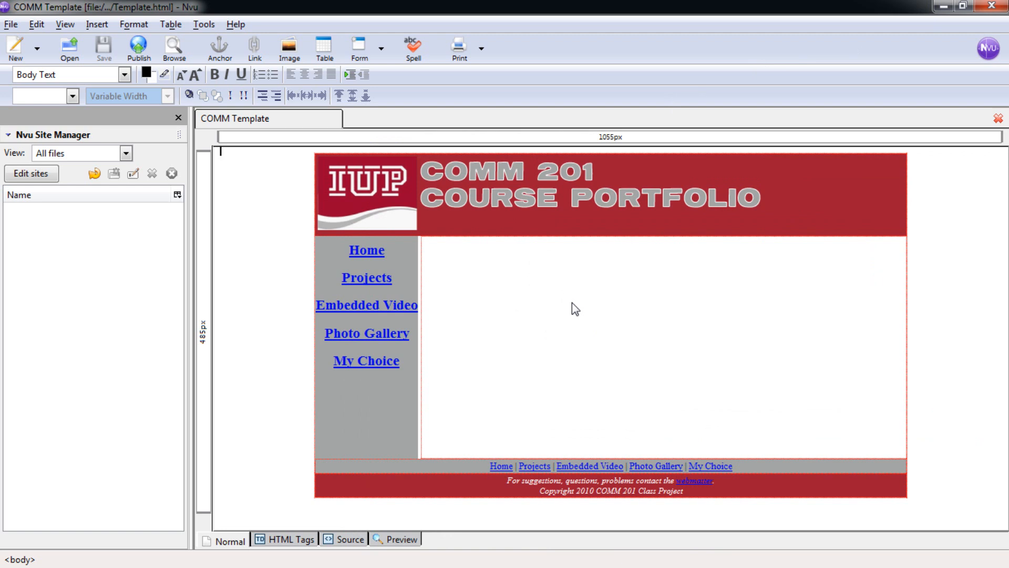
mouse_move(438, 309)
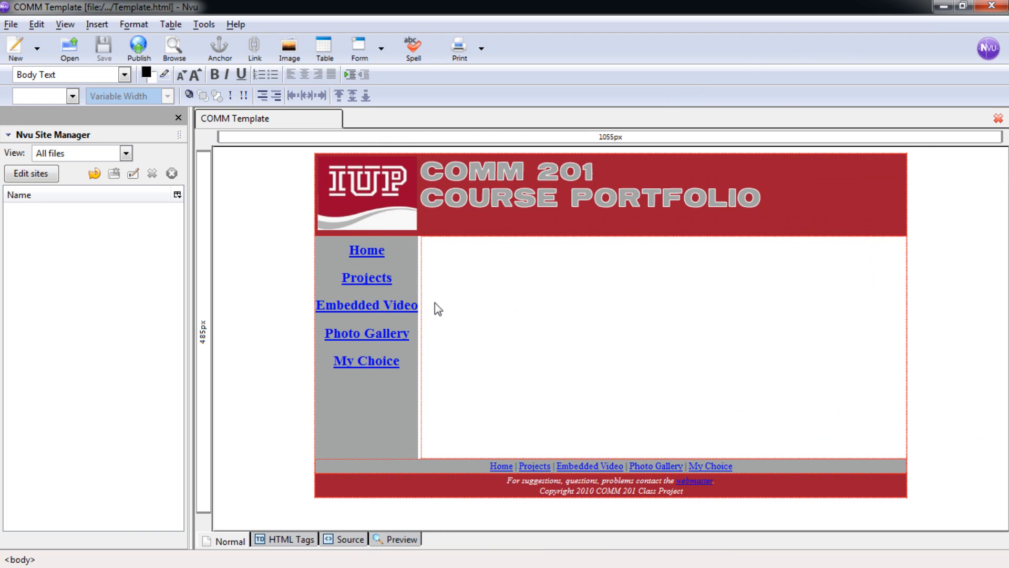
mouse_move(371, 291)
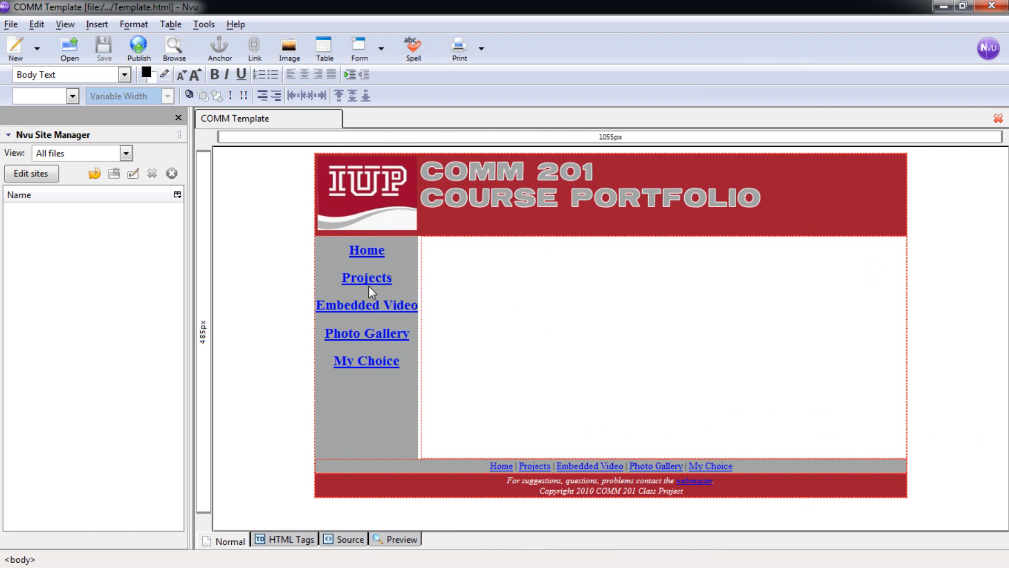
Bring up the CSS Editor listing the page's internal stylesheet
left_click(204, 24)
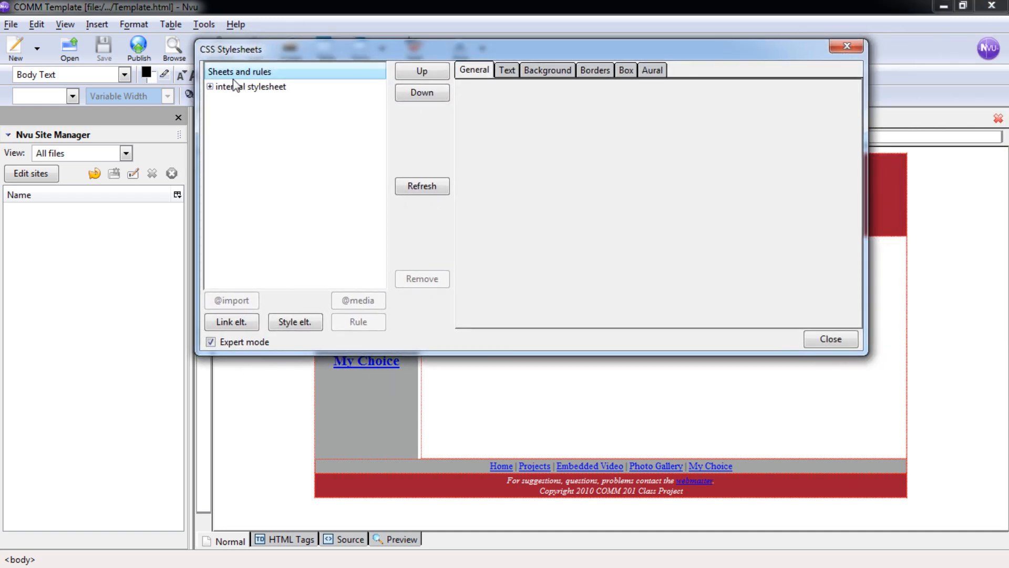
Show the .sidenav rule's box properties, revealing display set to table-header-group
left_click(210, 87)
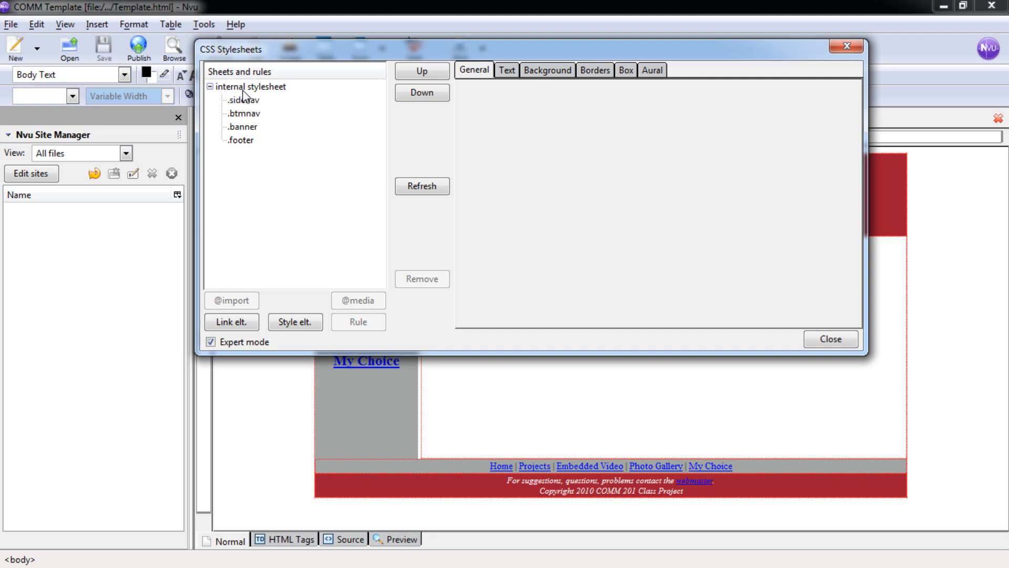
left_click(242, 100)
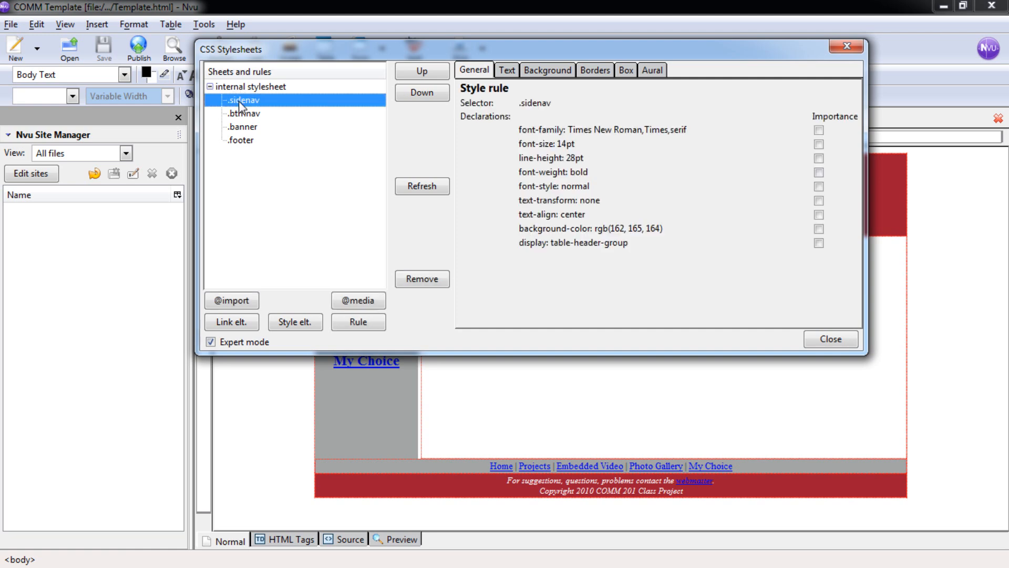
mouse_move(253, 115)
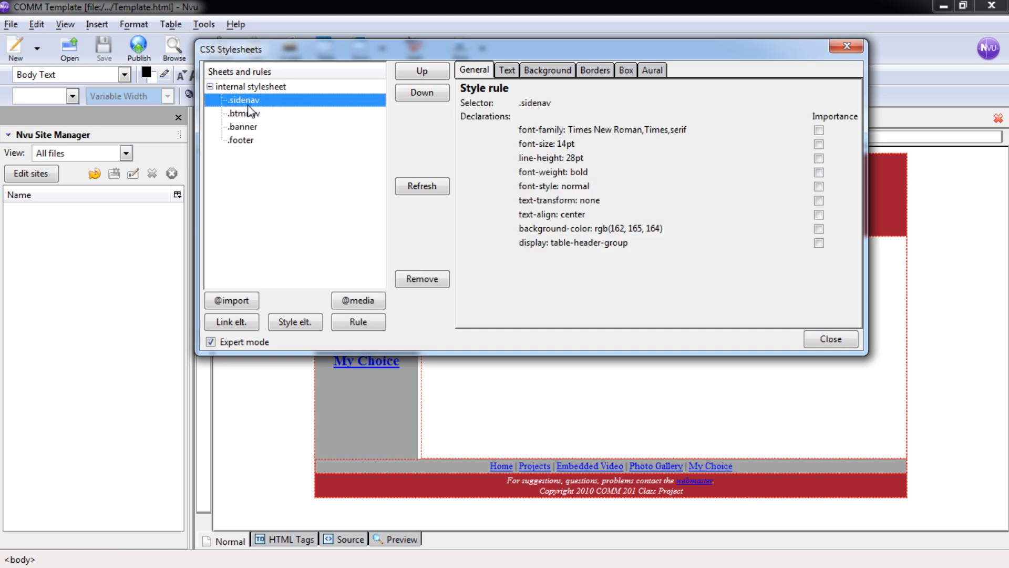
mouse_move(604, 88)
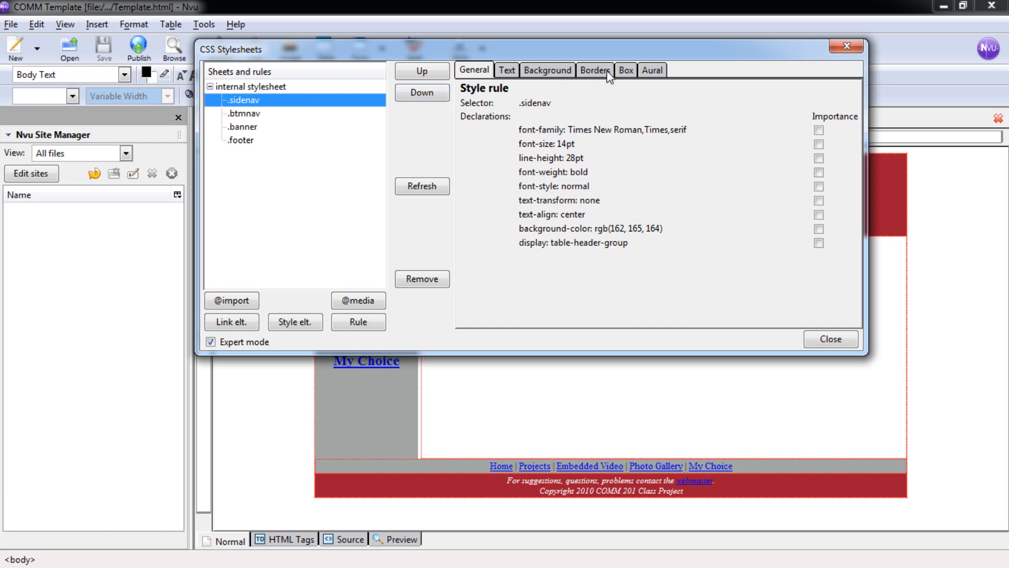
left_click(627, 70)
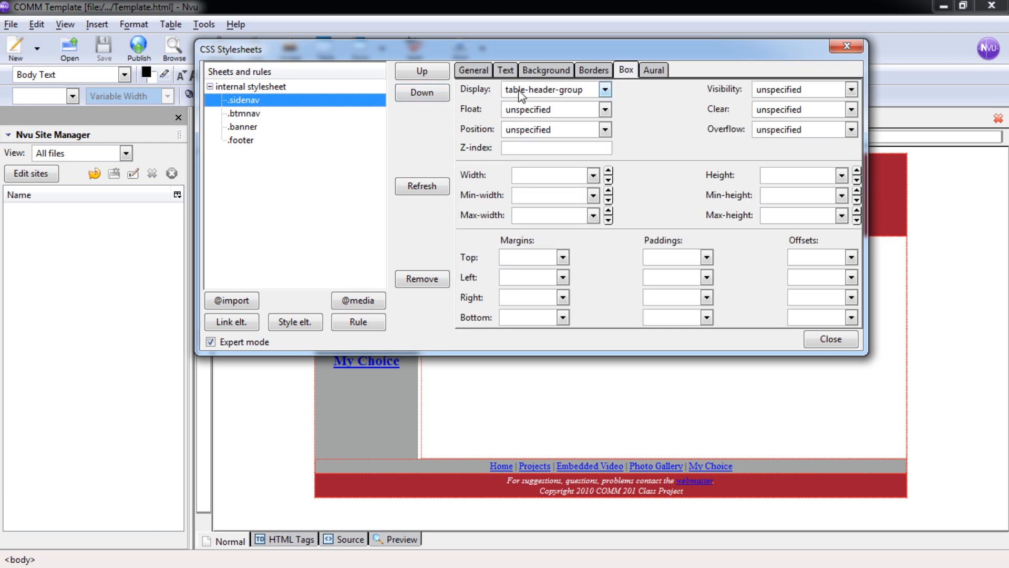
mouse_move(548, 93)
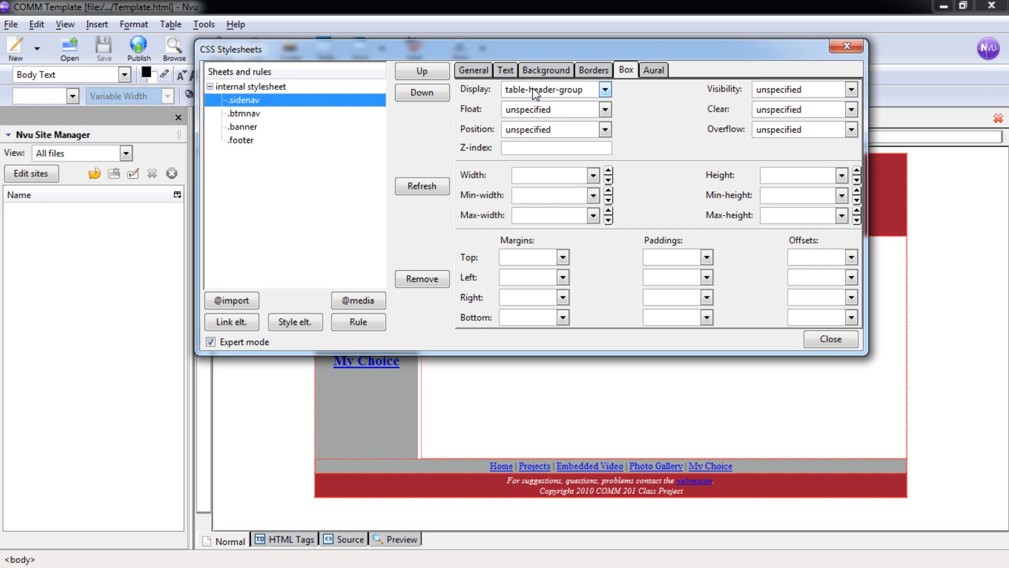
Reset the .sidenav display type to unspecified and close the stylesheet window
left_click(605, 90)
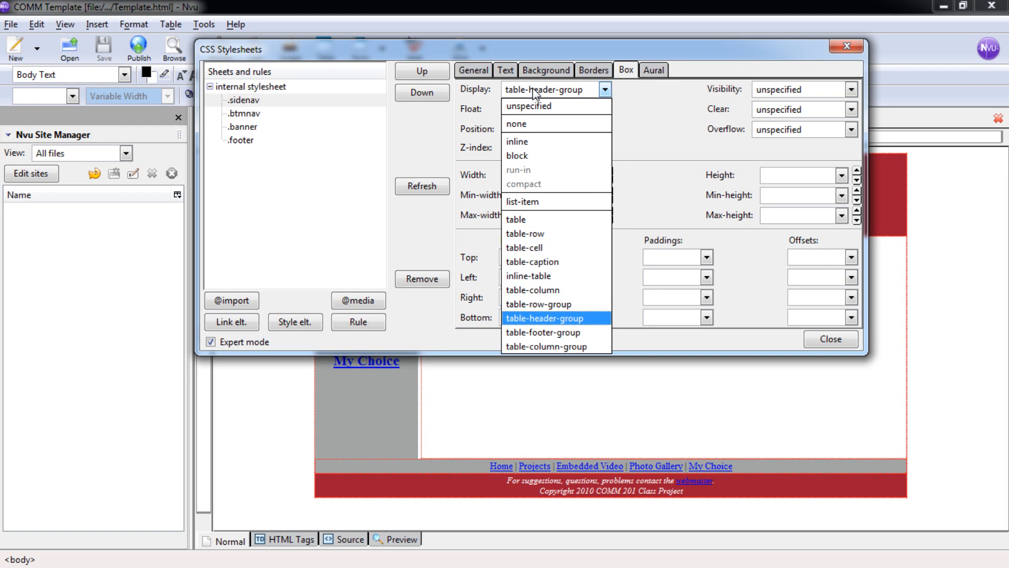
left_click(529, 106)
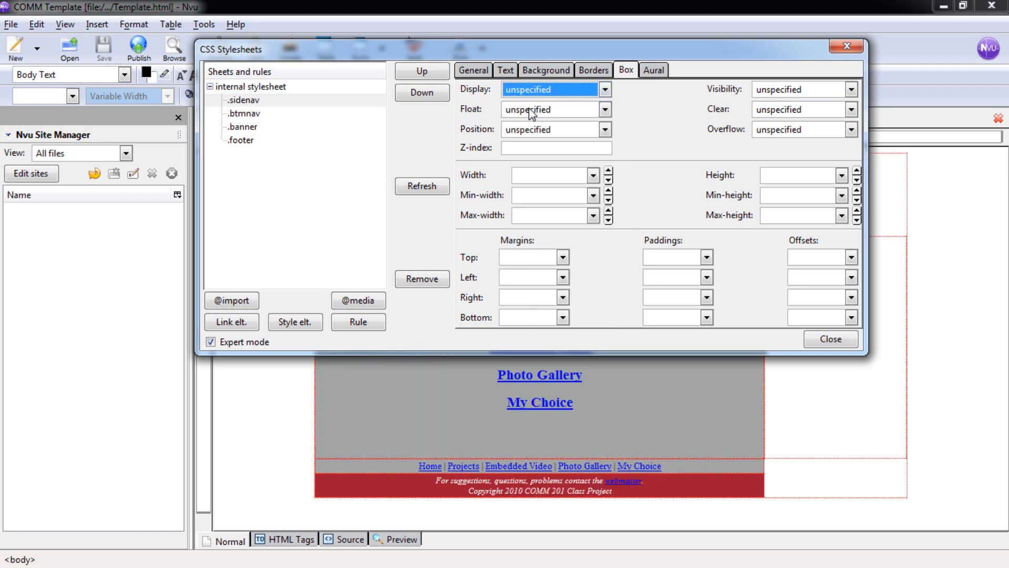
mouse_move(739, 463)
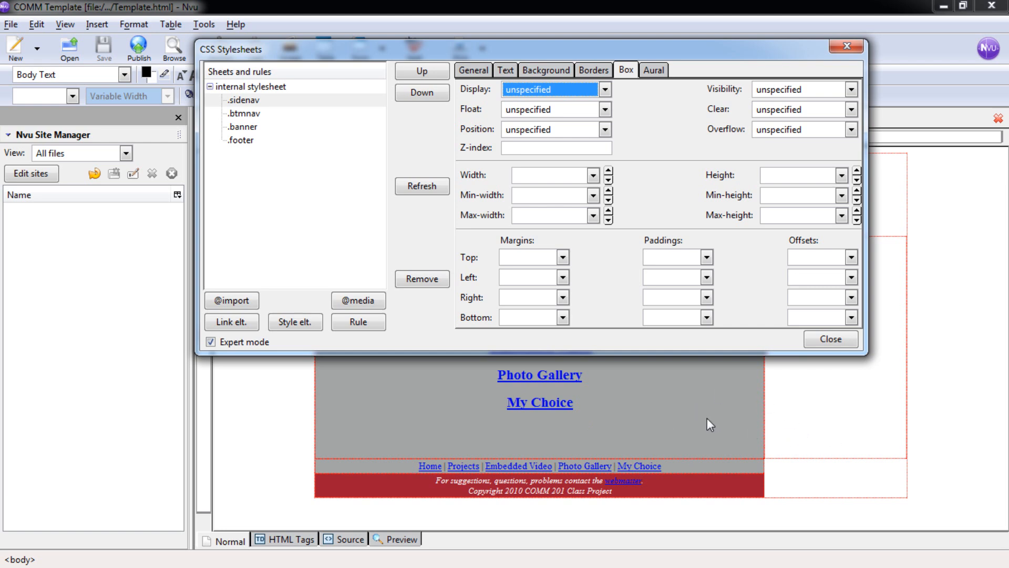
mouse_move(541, 426)
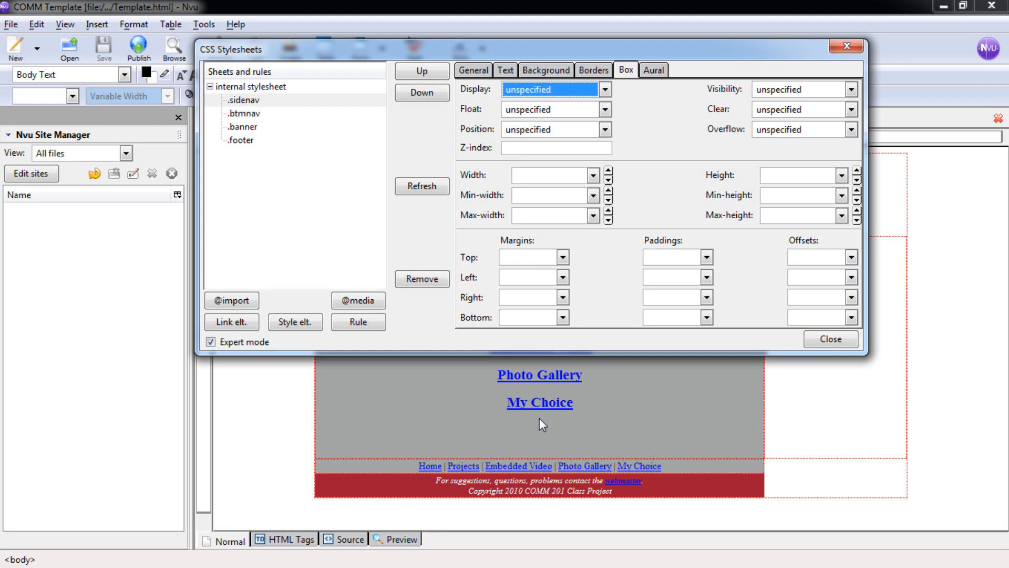
mouse_move(743, 416)
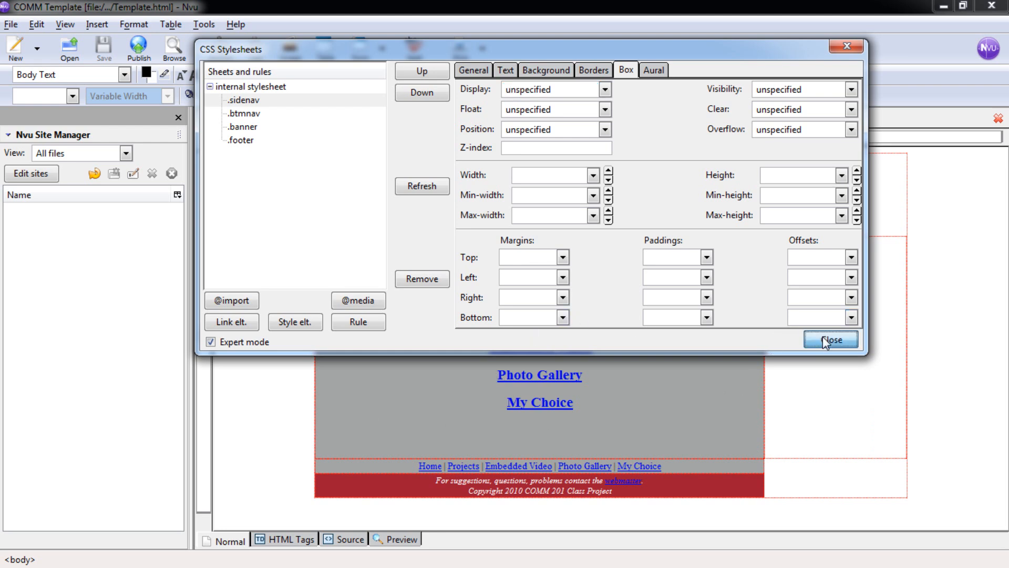
left_click(833, 339)
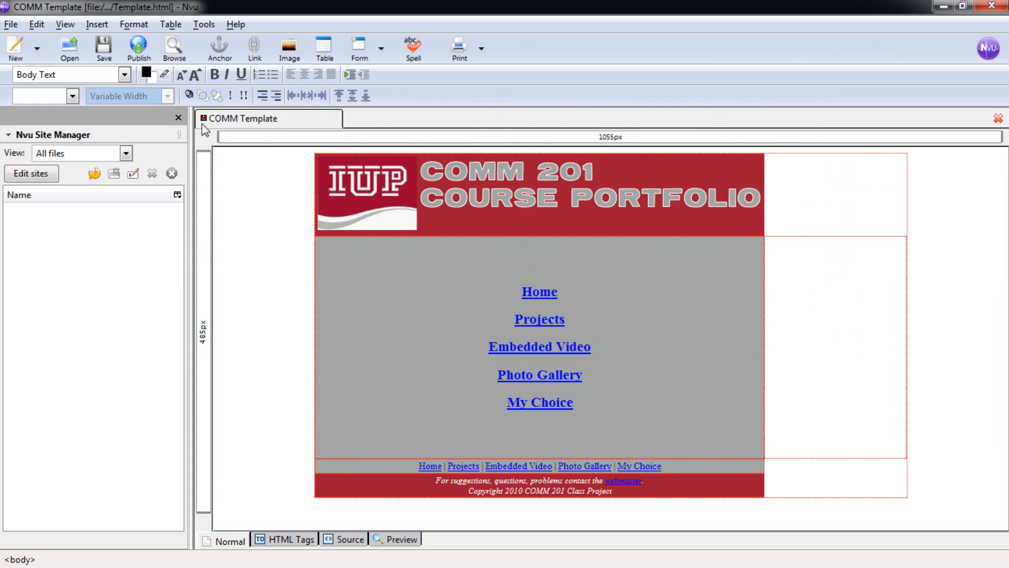
mouse_move(286, 270)
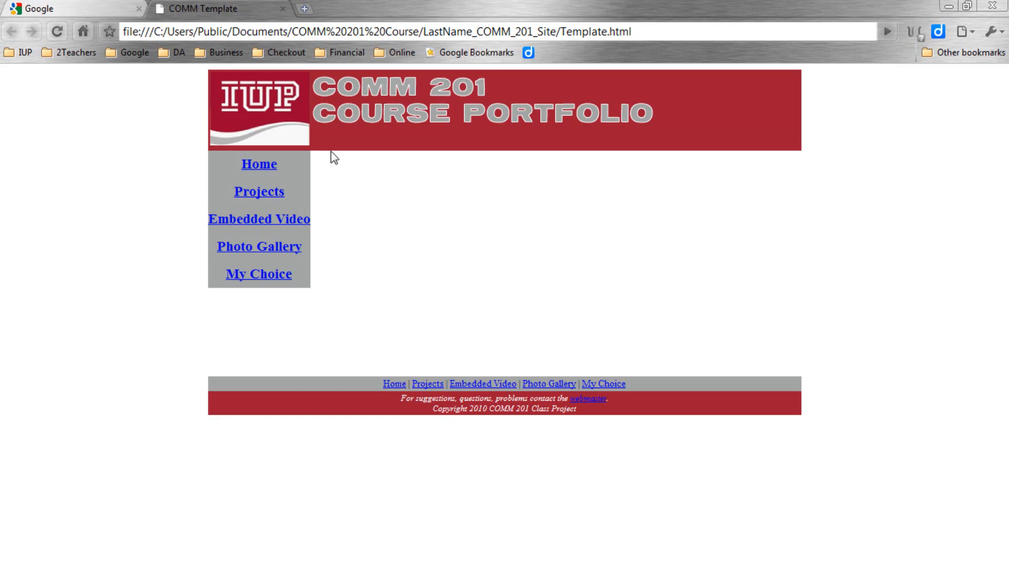
mouse_move(443, 247)
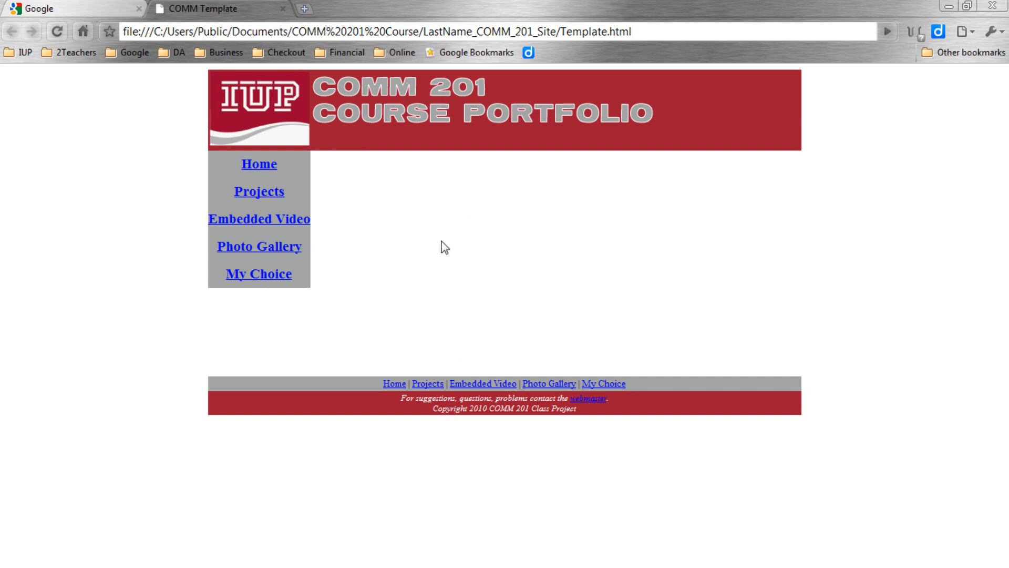
mouse_move(467, 253)
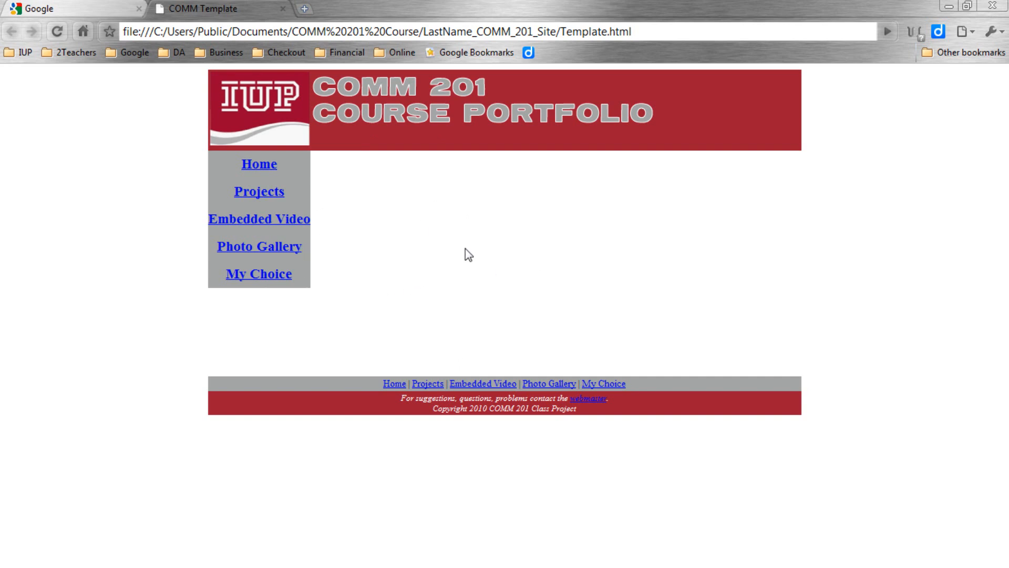
mouse_move(464, 275)
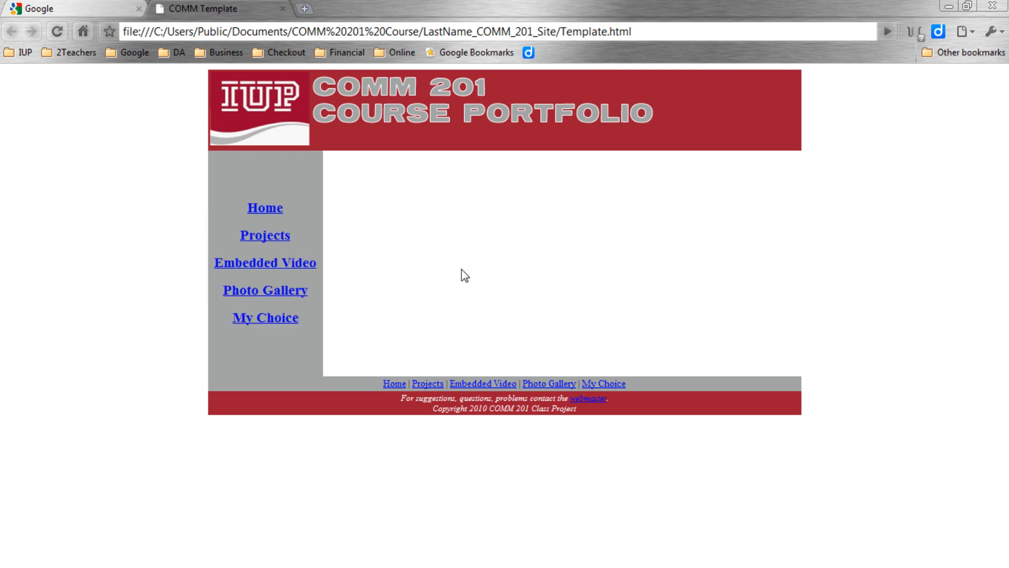
mouse_move(340, 212)
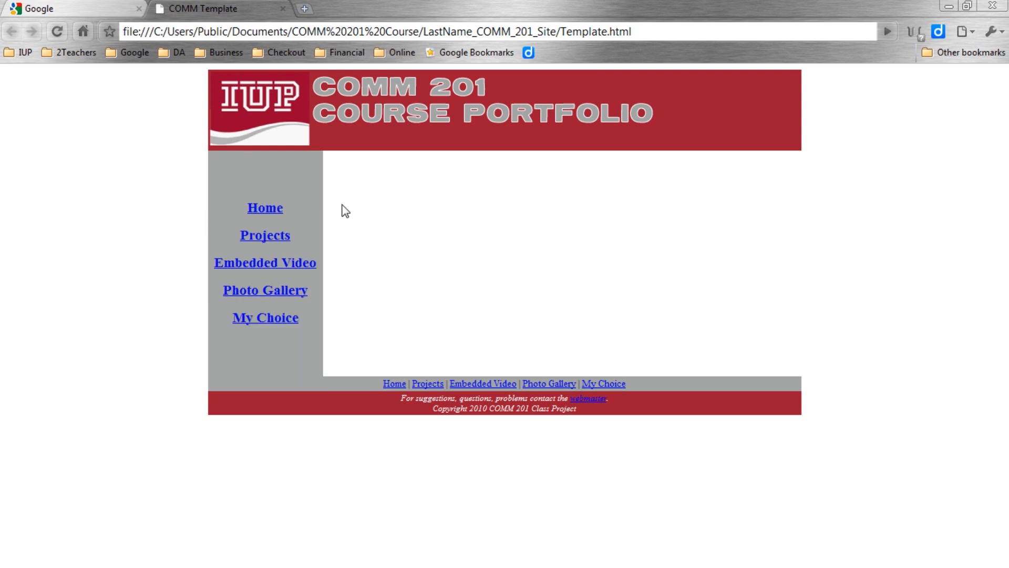
mouse_move(294, 231)
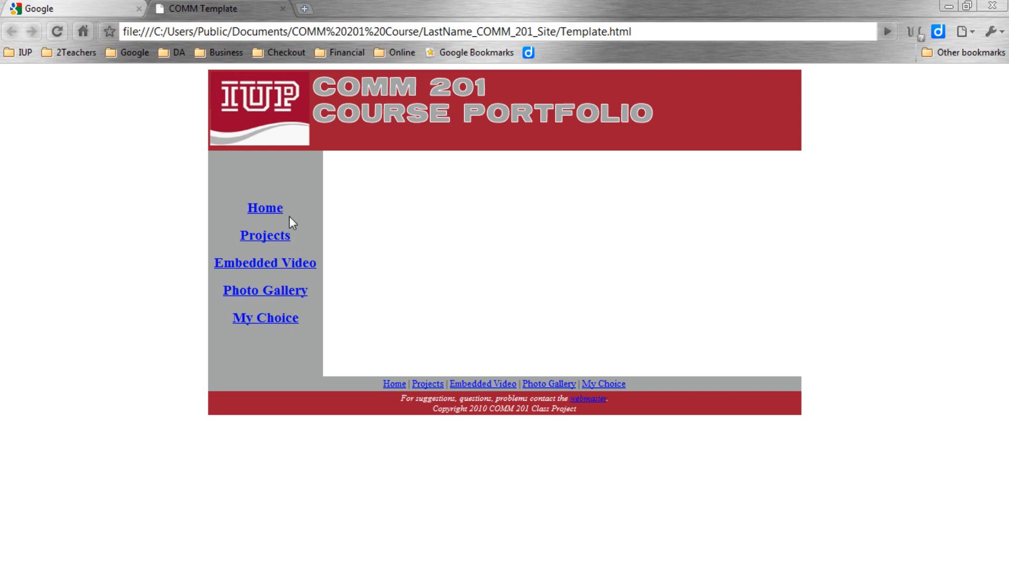
mouse_move(290, 350)
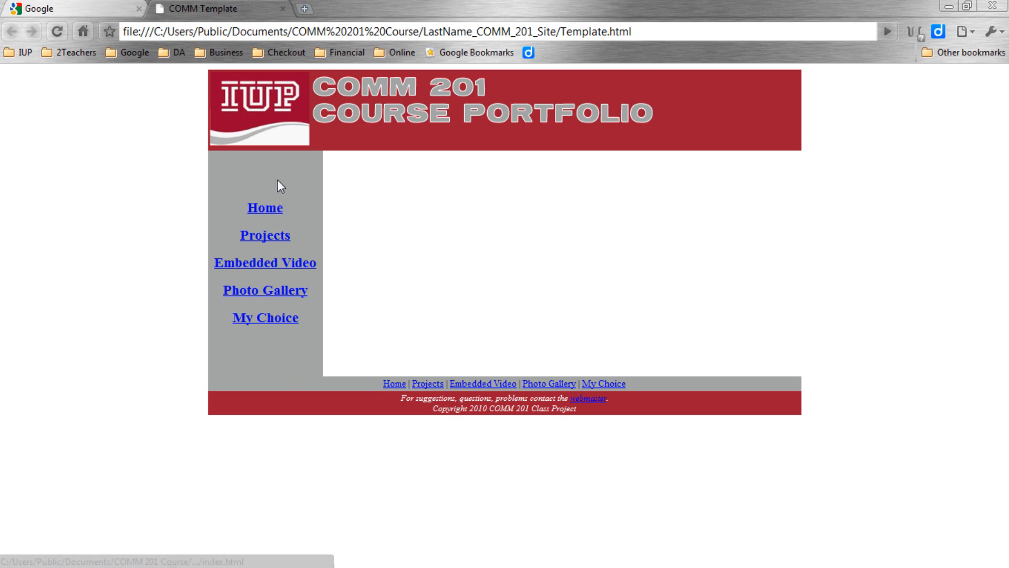
mouse_move(917, 31)
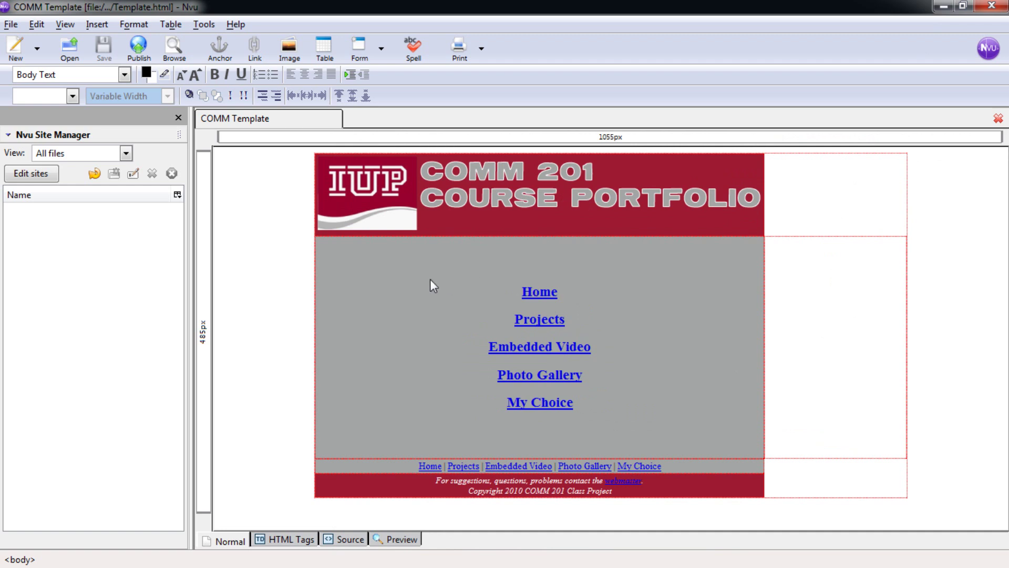
mouse_move(372, 280)
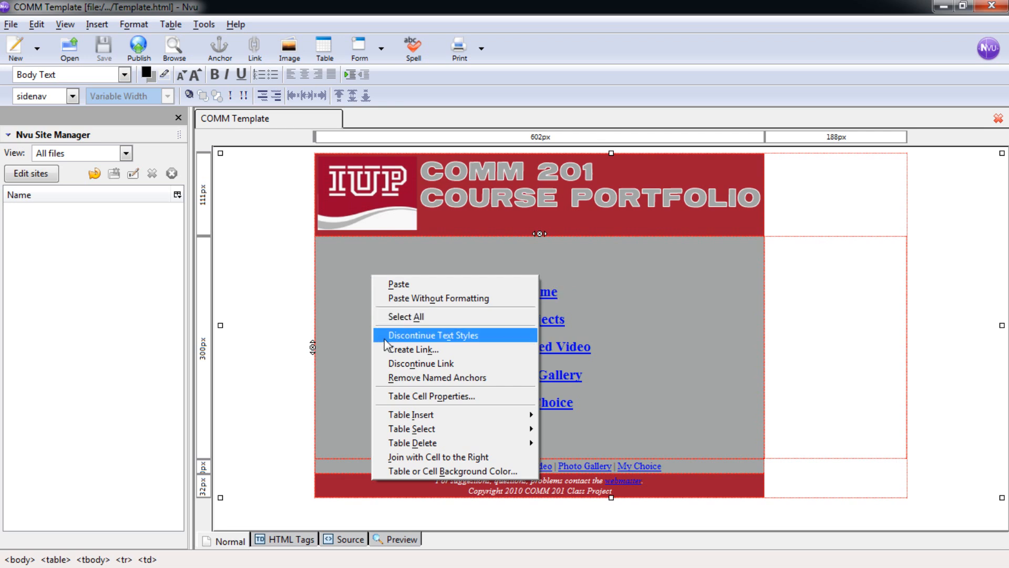
Bring up Table Cell Properties for the grey navigation cell
left_click(440, 335)
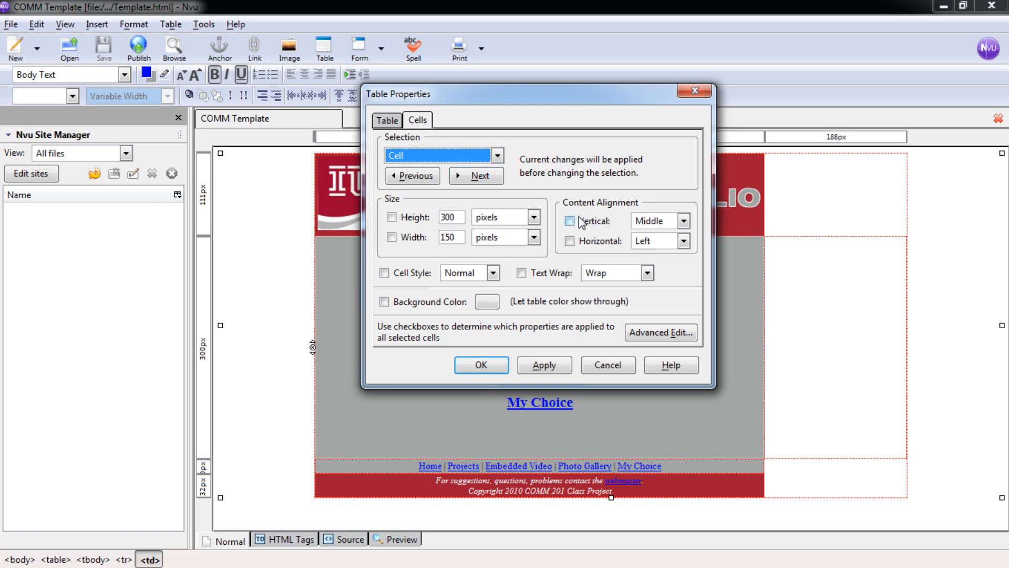
Set the navigation cell's vertical content alignment to Top and confirm it
left_click(569, 220)
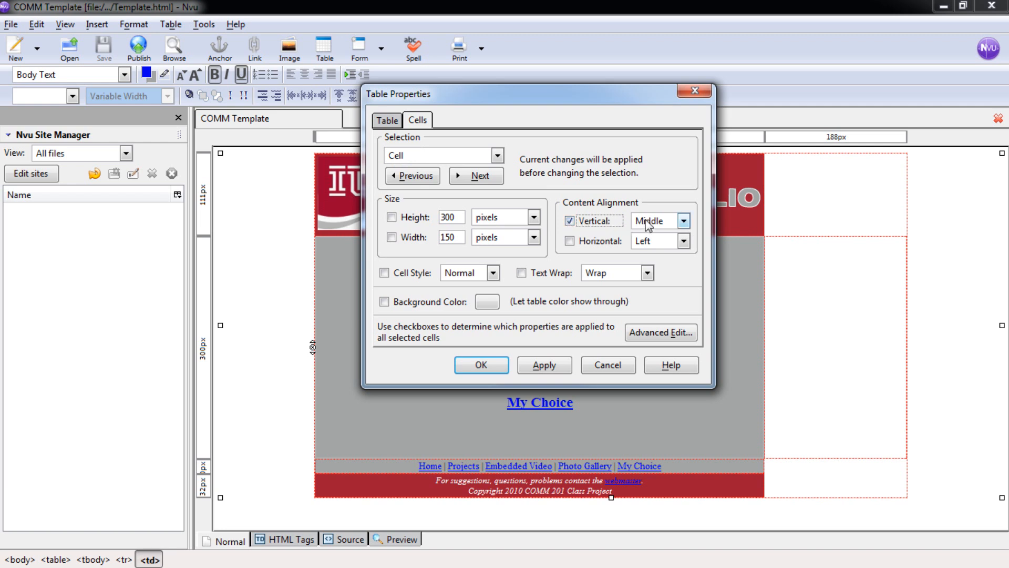
left_click(687, 221)
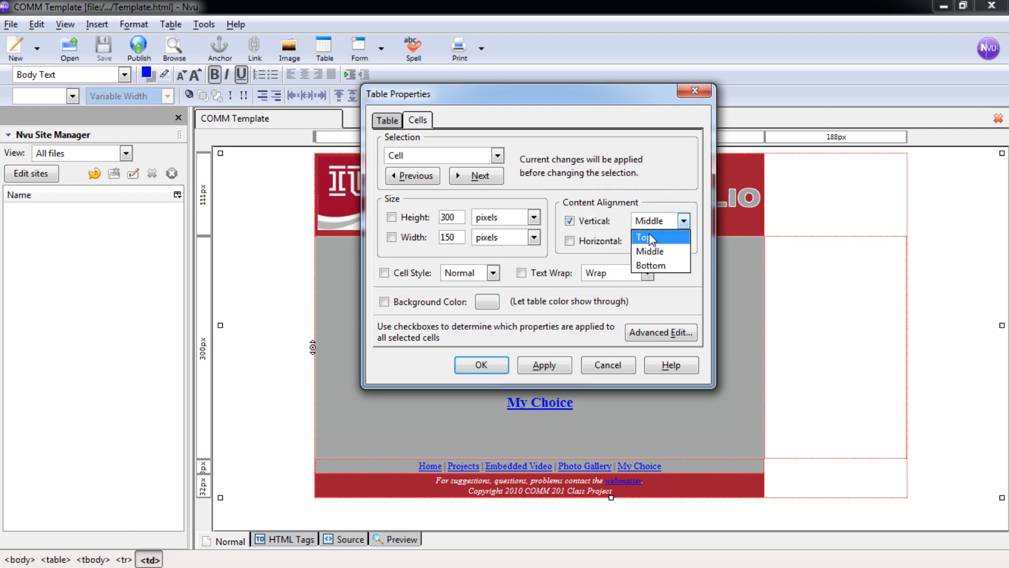
left_click(642, 236)
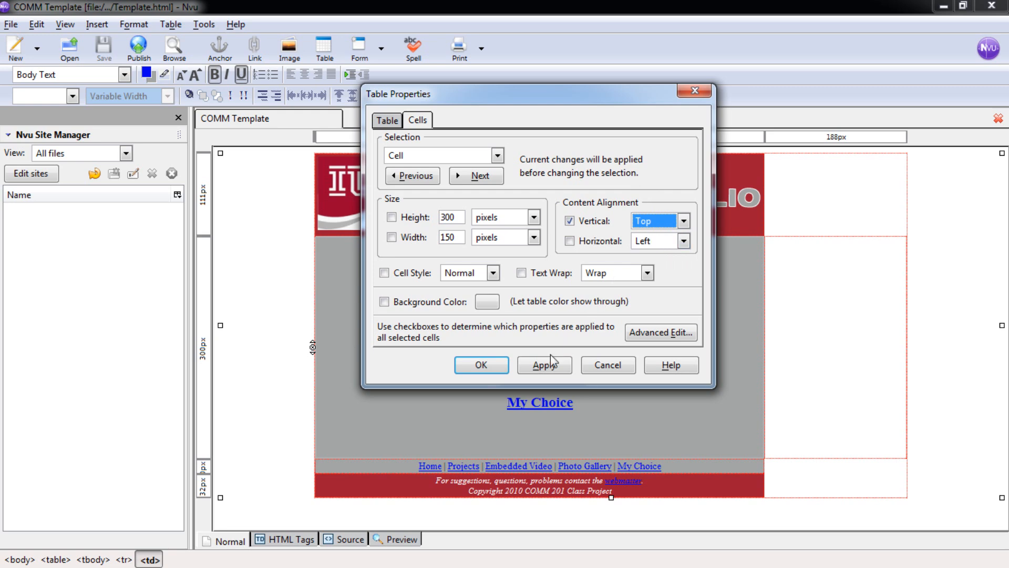
left_click(545, 364)
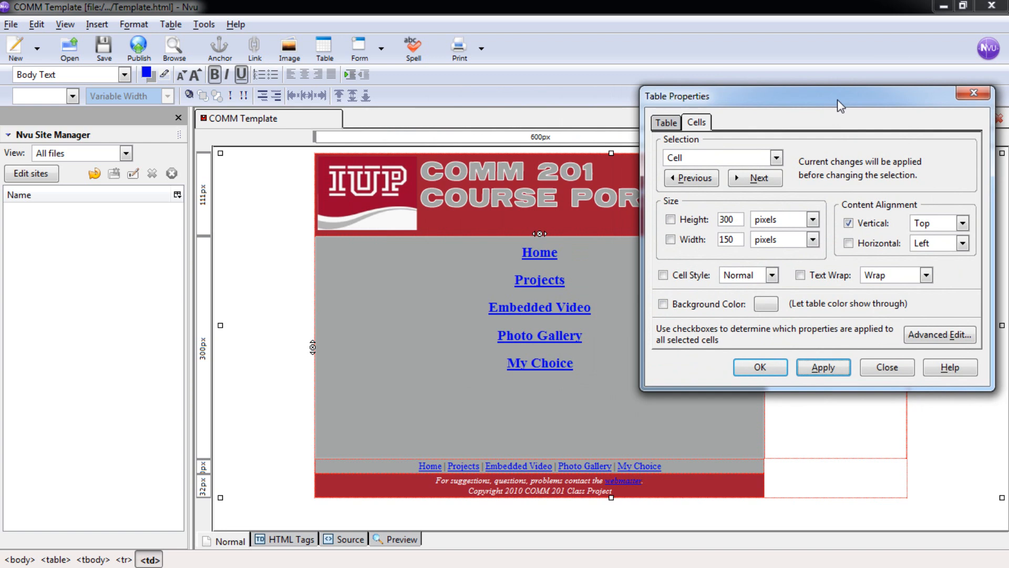
left_click_drag(842, 96, 677, 75)
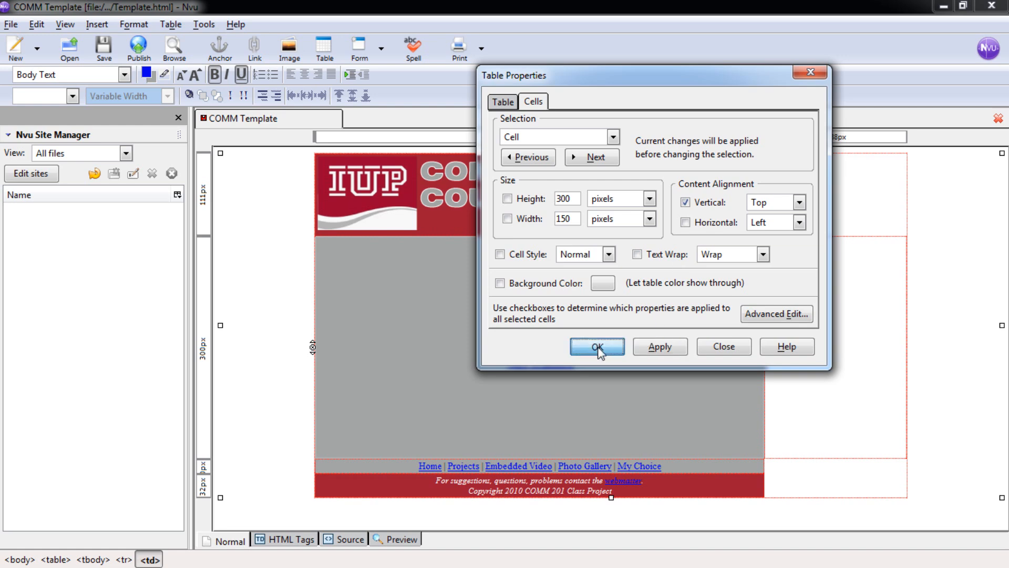
left_click(597, 346)
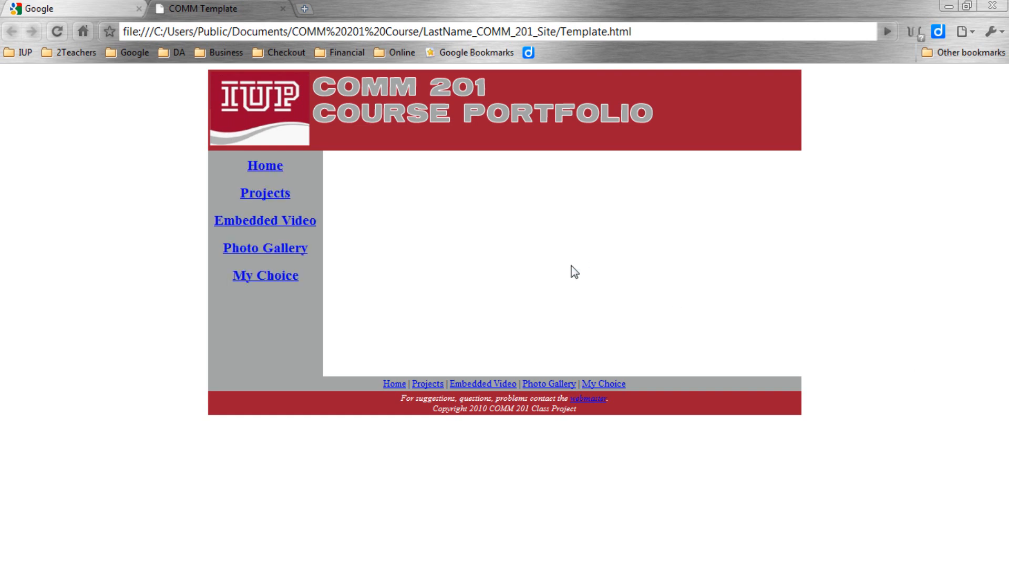
mouse_move(560, 273)
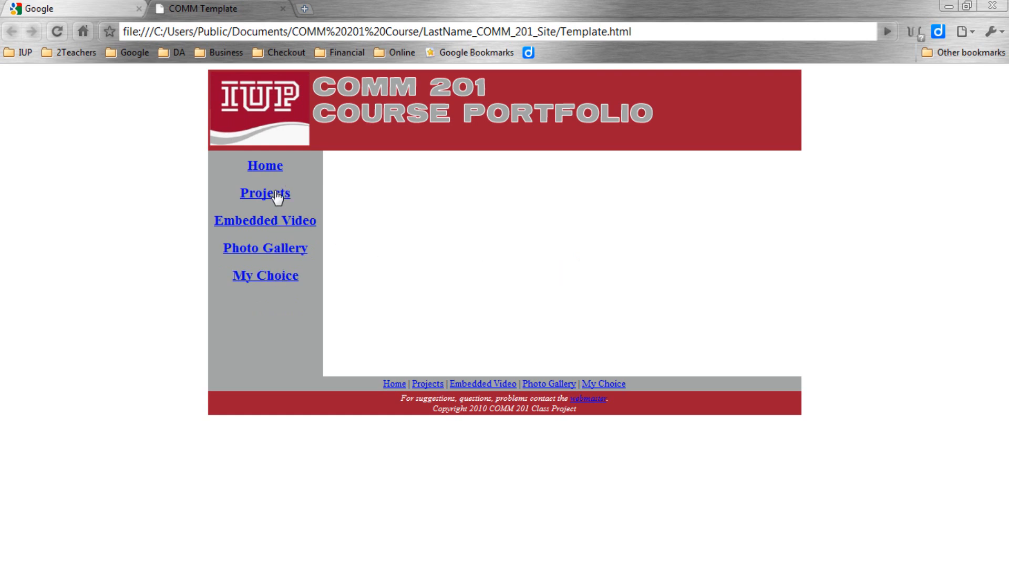
mouse_move(476, 298)
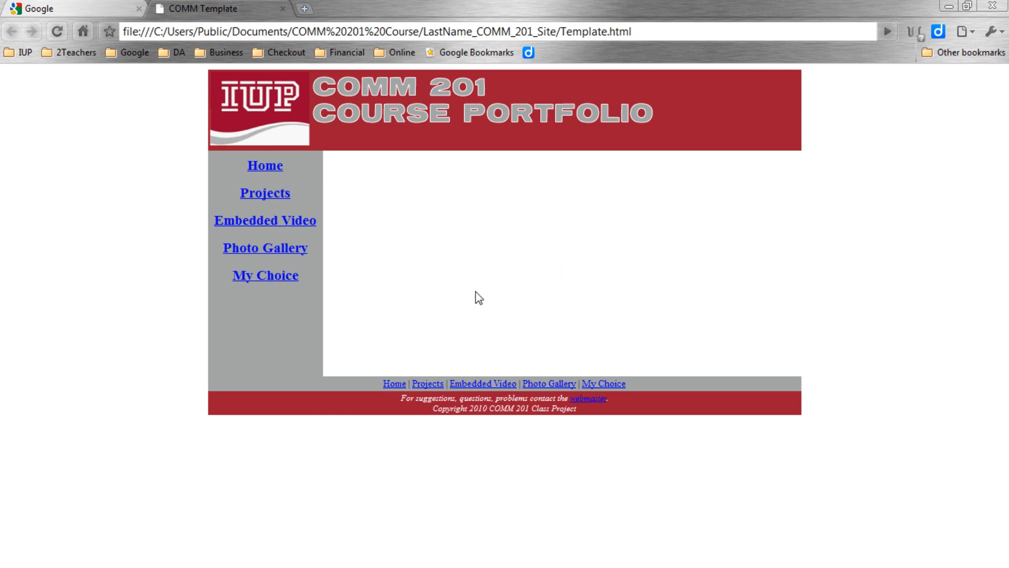